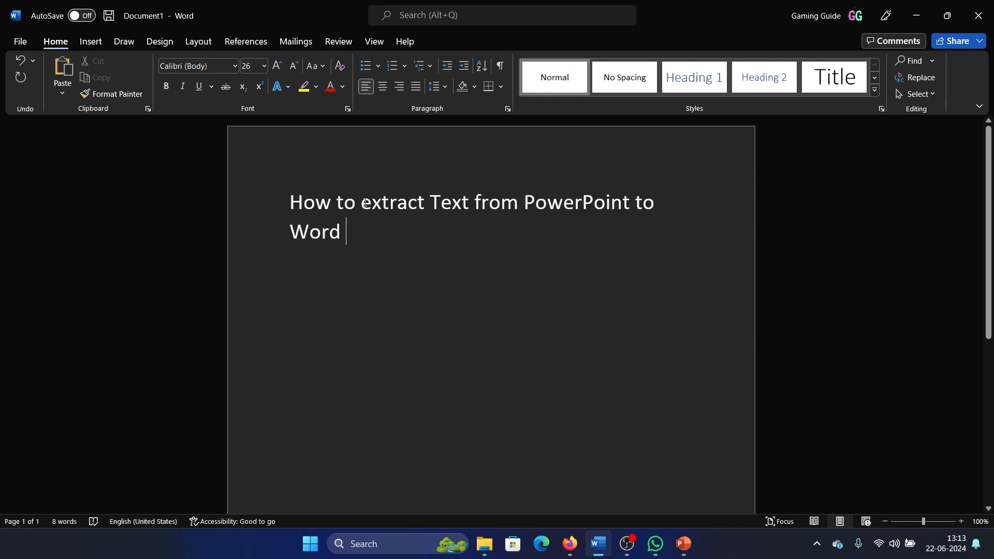
mouse_move(567, 264)
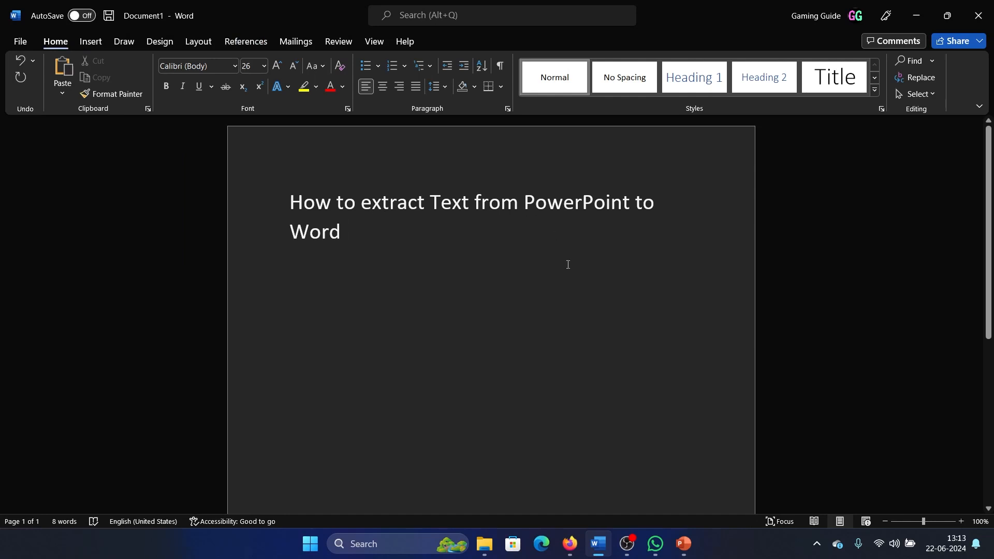
Step: Switch to the presentation and view slides 2 and 4, landing on the 'Morph' slide
left_click(682, 543)
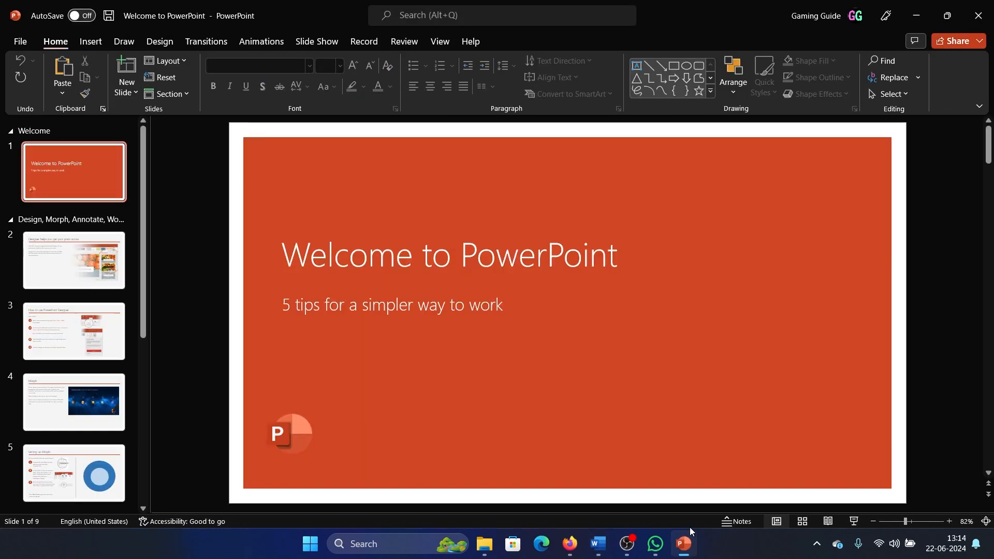
mouse_move(677, 368)
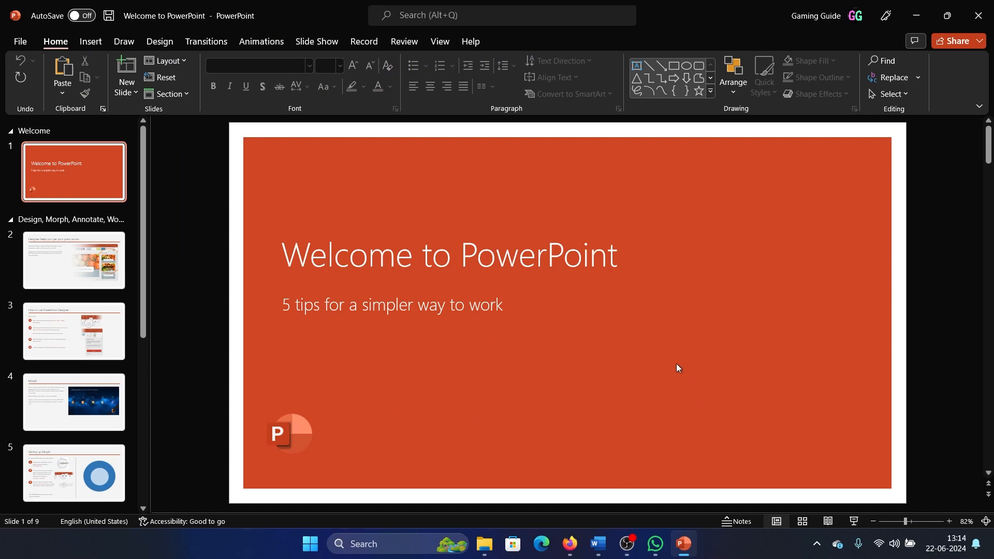
left_click(73, 259)
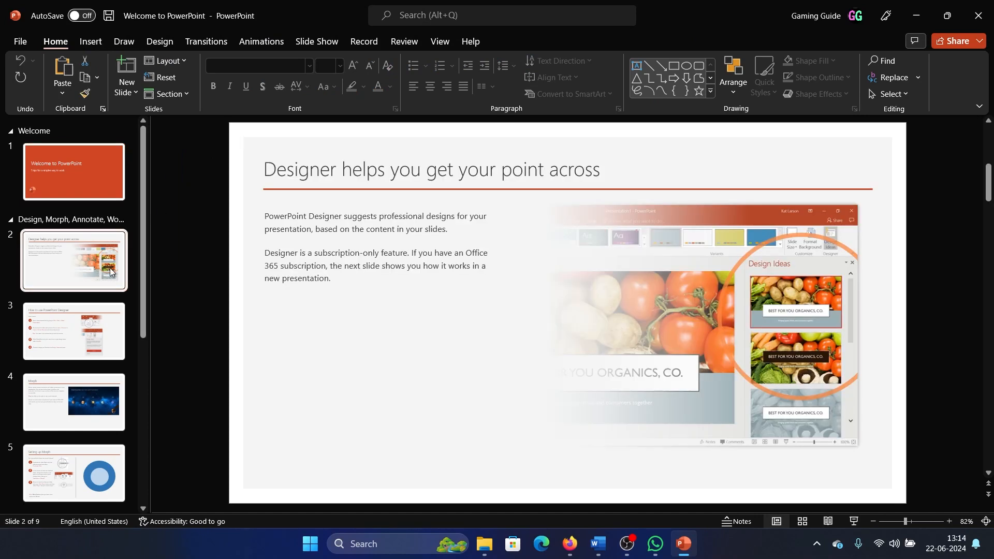
left_click(73, 402)
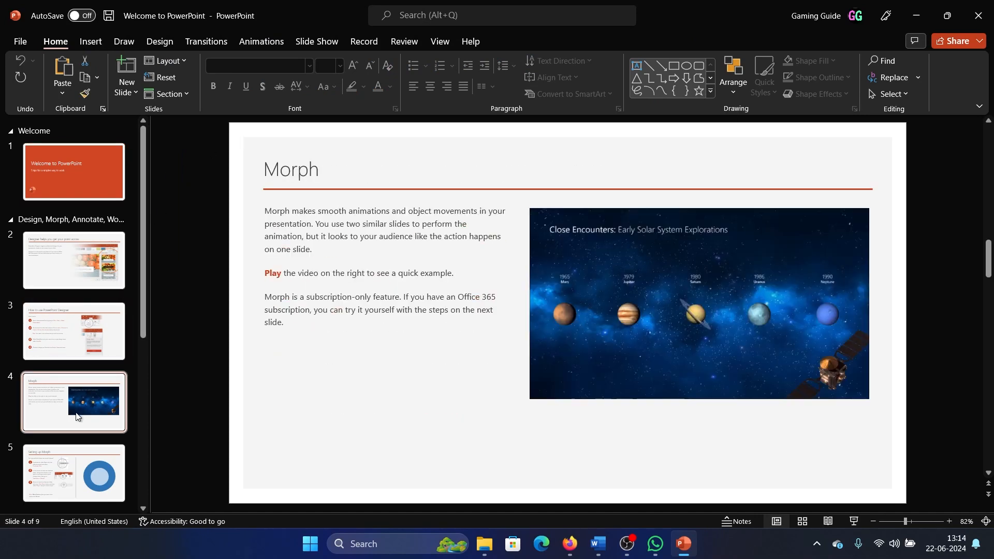
mouse_move(181, 247)
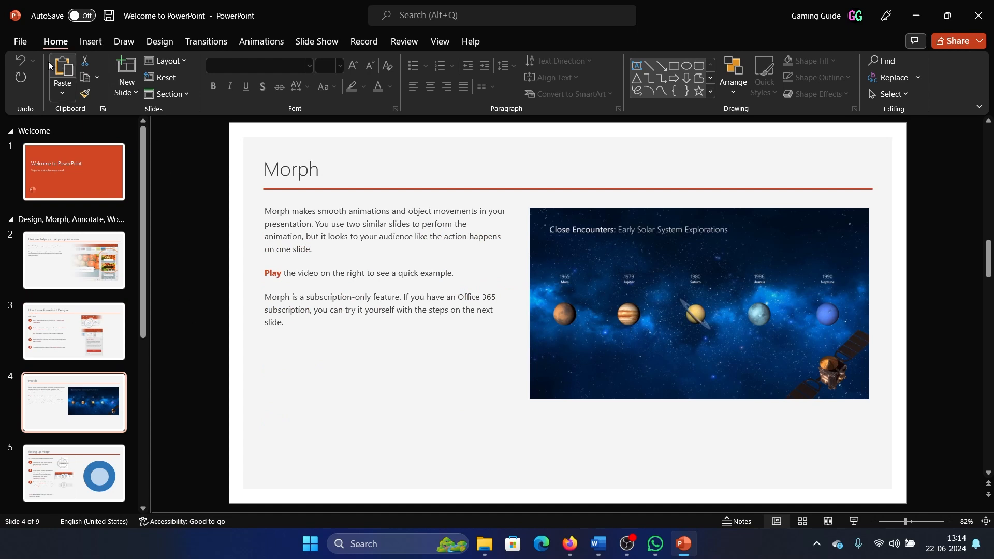
Step: Start Create Handouts from File > Export to reach the Send to Microsoft Word dialog
left_click(20, 41)
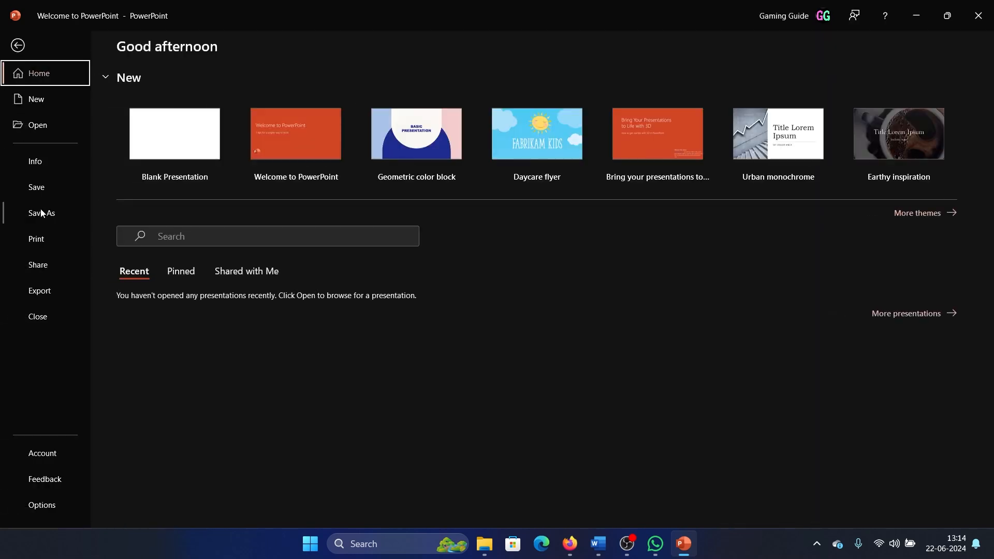
left_click(40, 290)
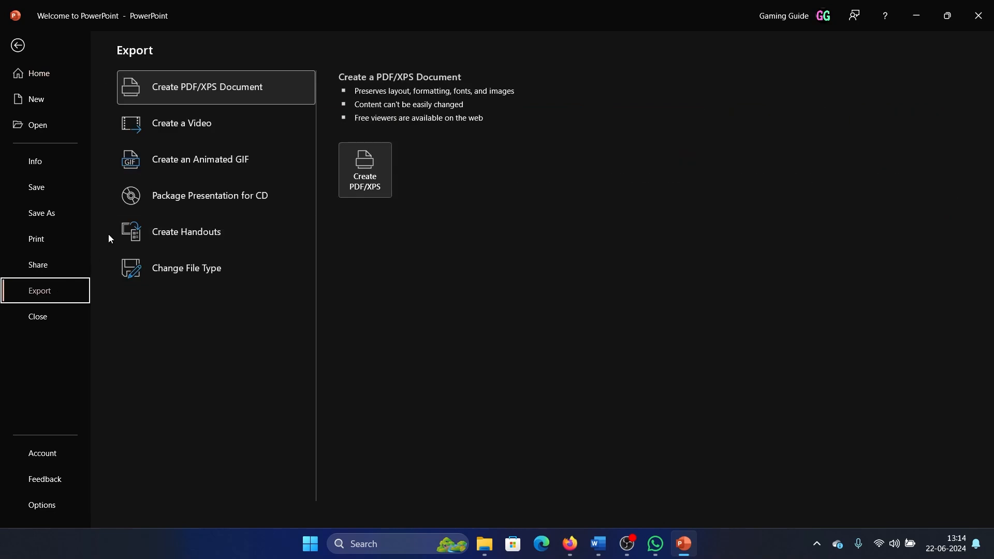
left_click(185, 231)
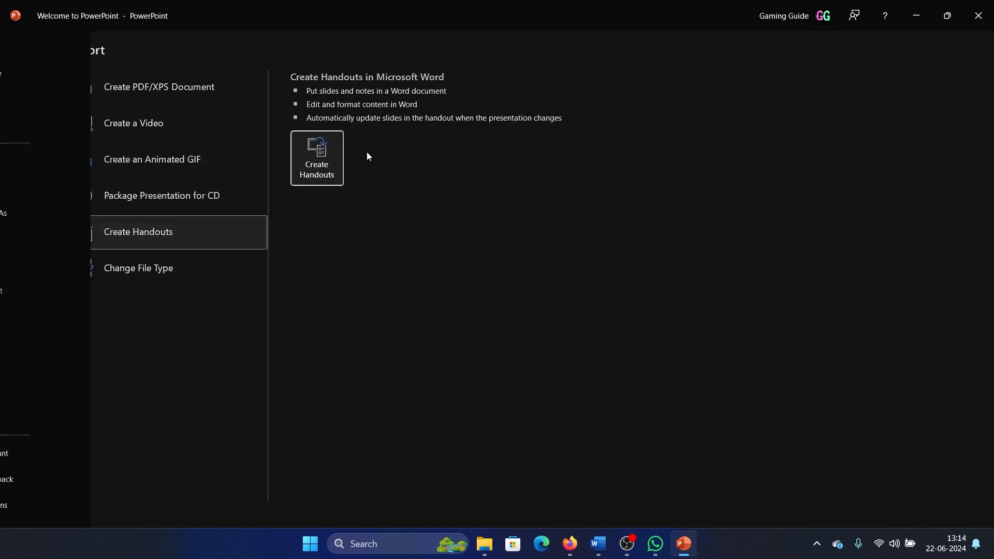
left_click(317, 157)
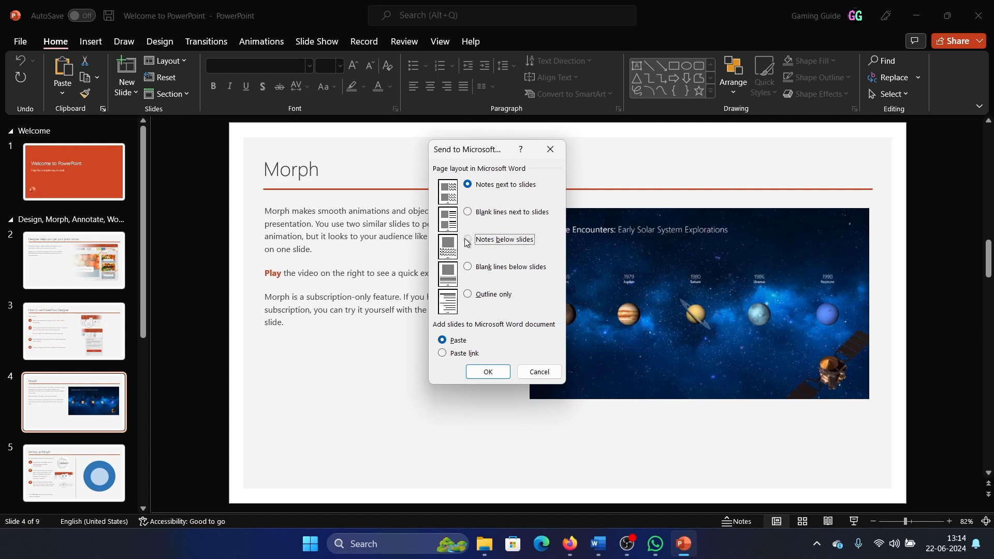
Step: Send the slides to Word with the Notes below slides layout and Paste option
left_click(468, 239)
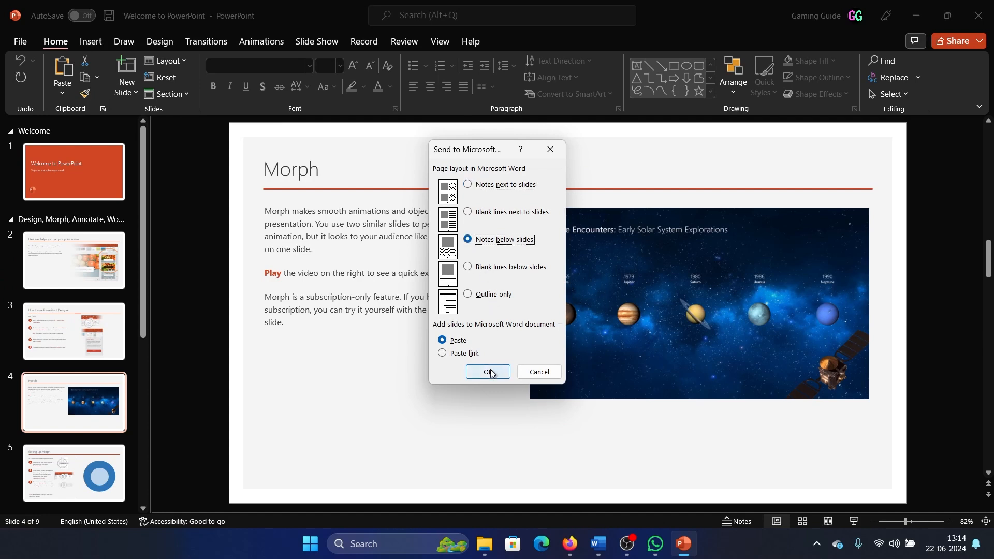
left_click(487, 372)
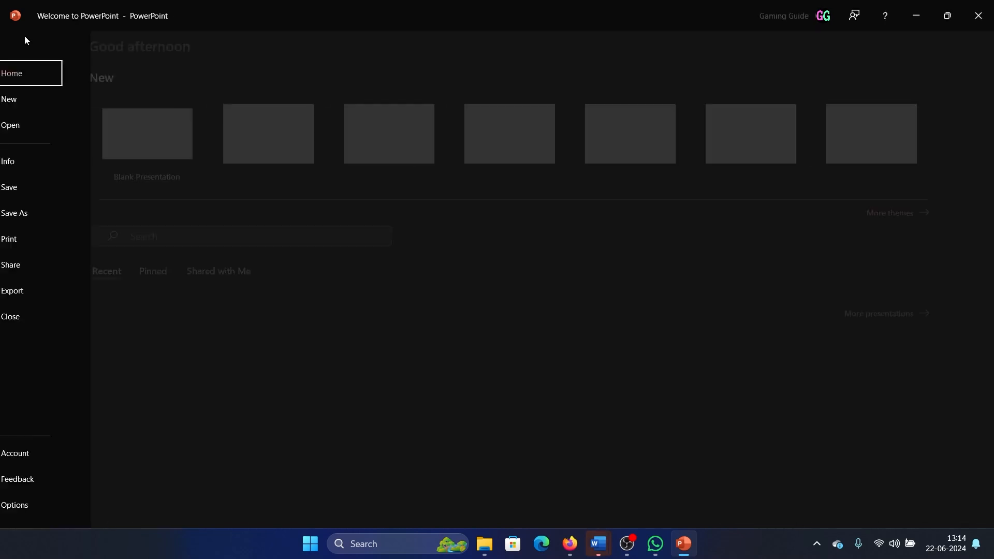
Step: Run Create Handouts again and check the new Word document of labelled slide thumbnails
left_click(13, 289)
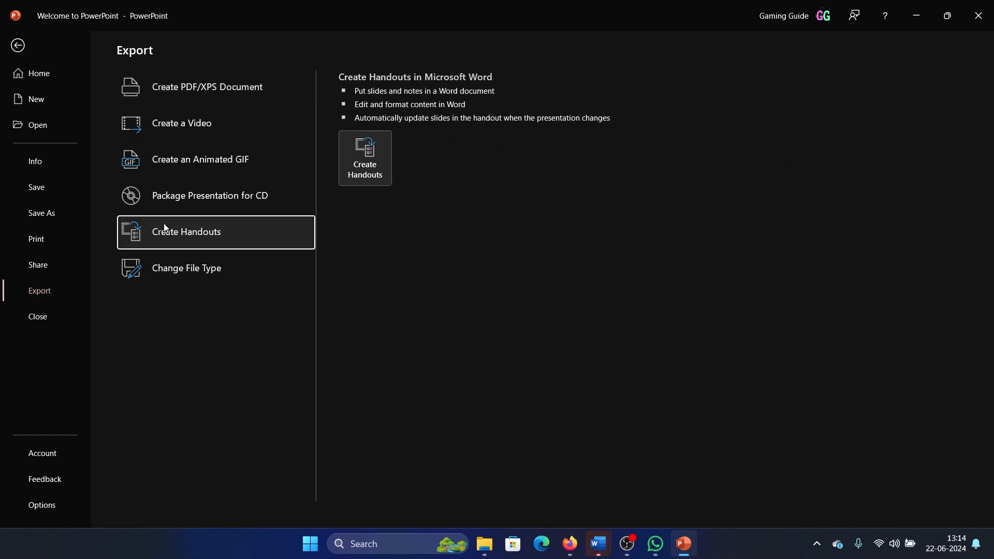
left_click(365, 158)
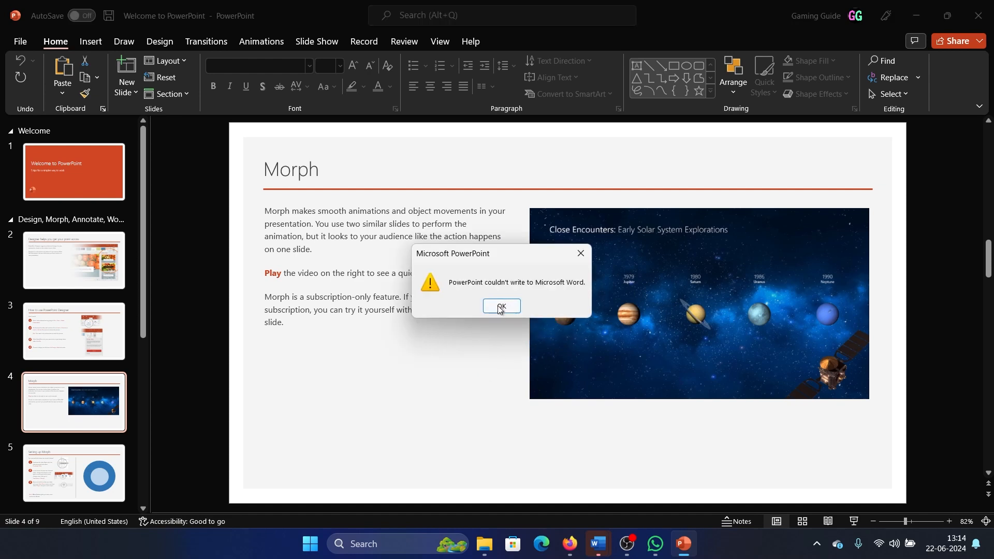
mouse_move(596, 544)
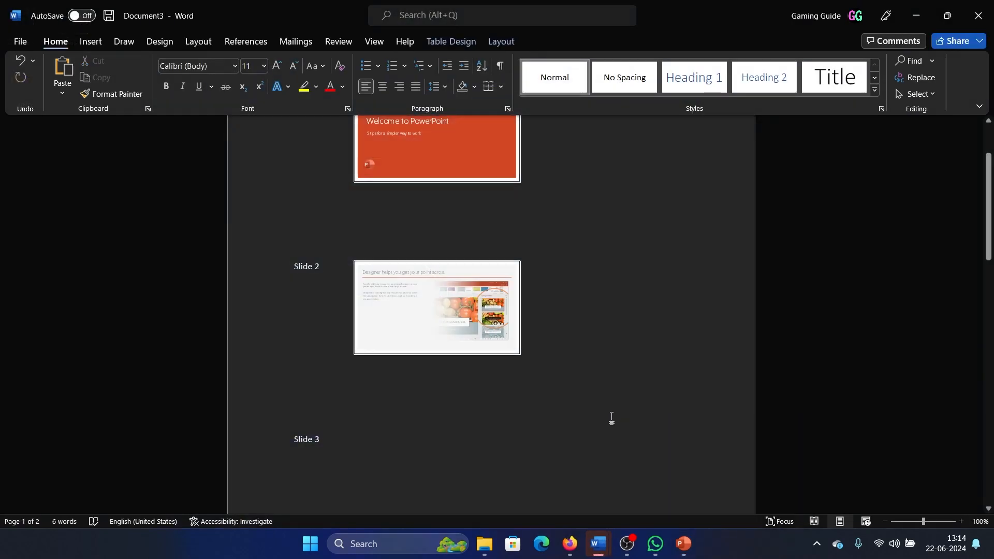
scroll("up", 3)
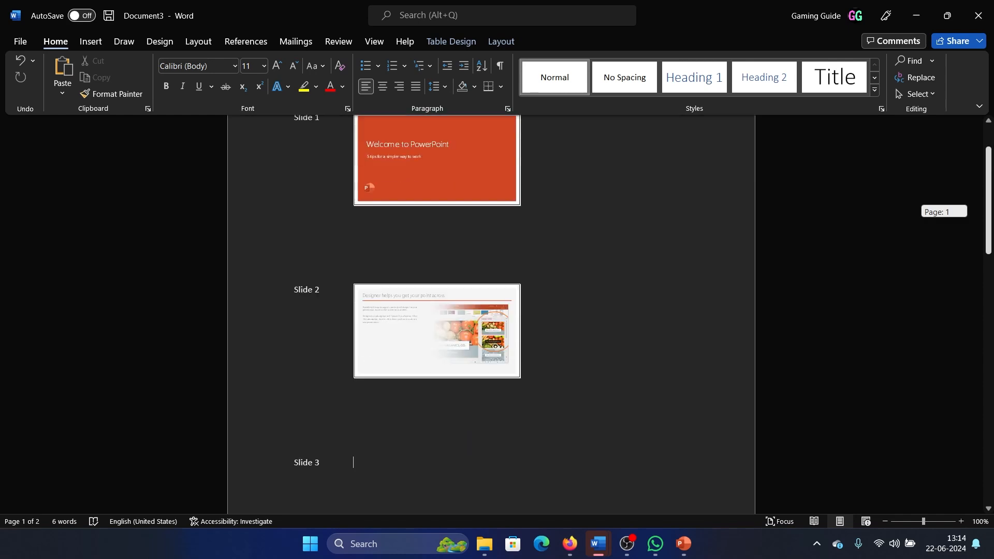
scroll("down", 3)
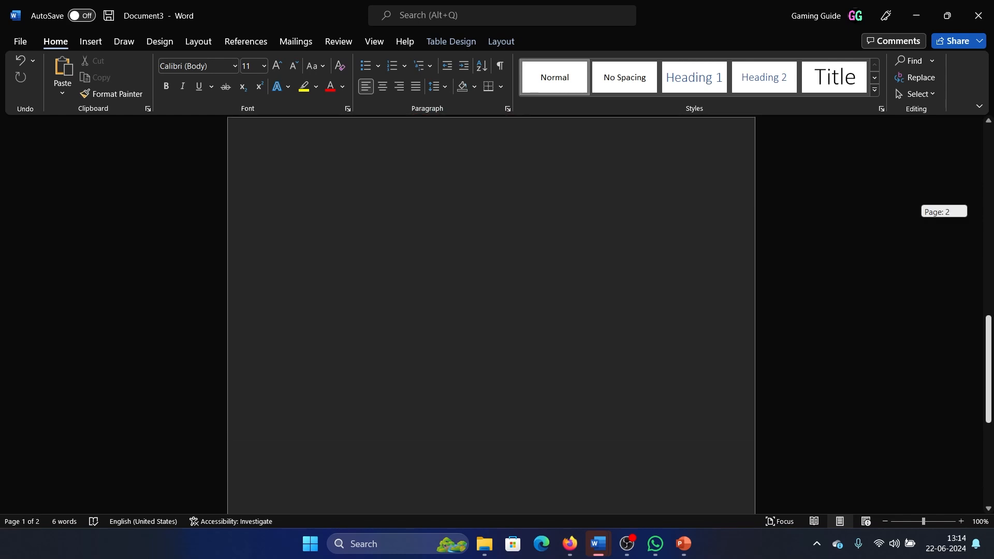
Step: Clear PowerPoint's couldn't-write-to-Word warning and return to the Word handout document
left_click(682, 543)
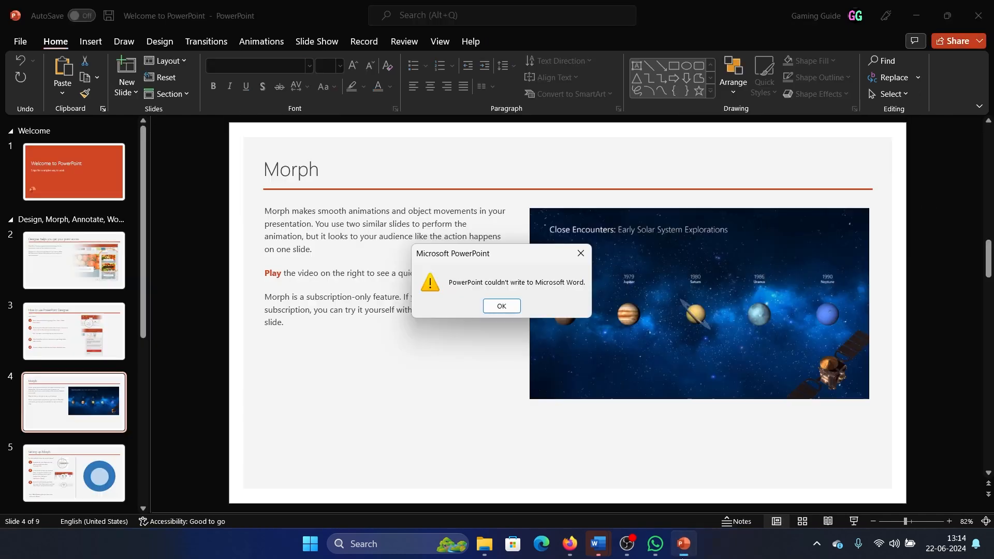
mouse_move(577, 253)
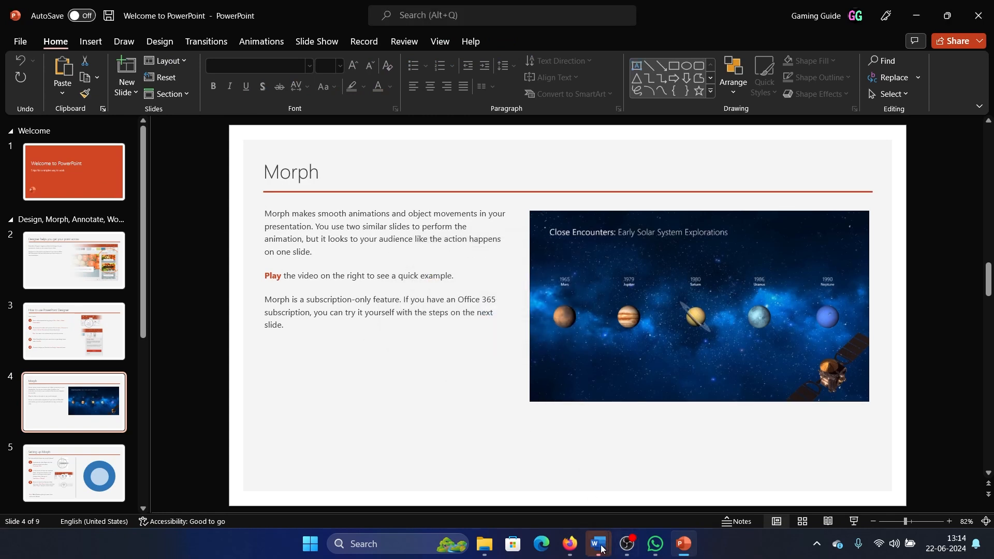
left_click(596, 548)
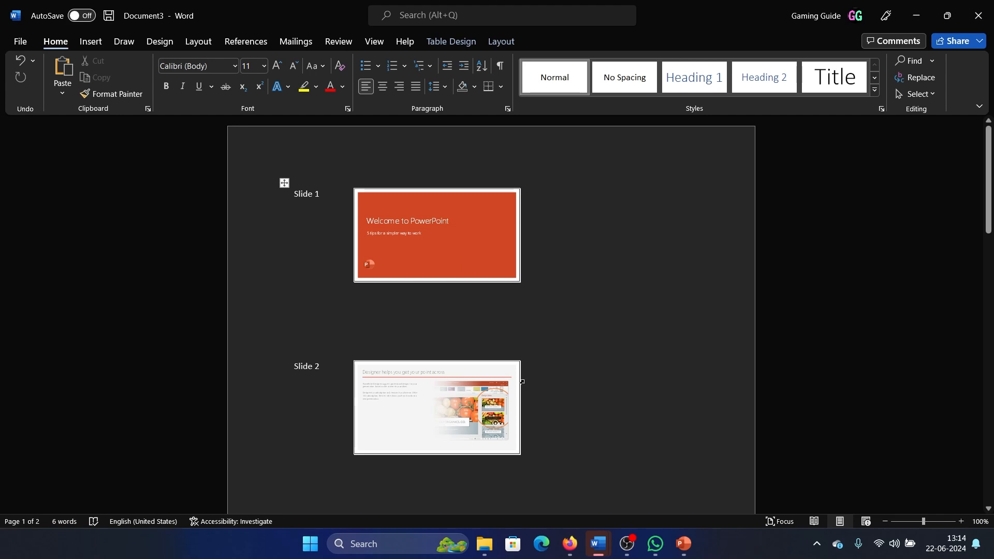
mouse_move(565, 351)
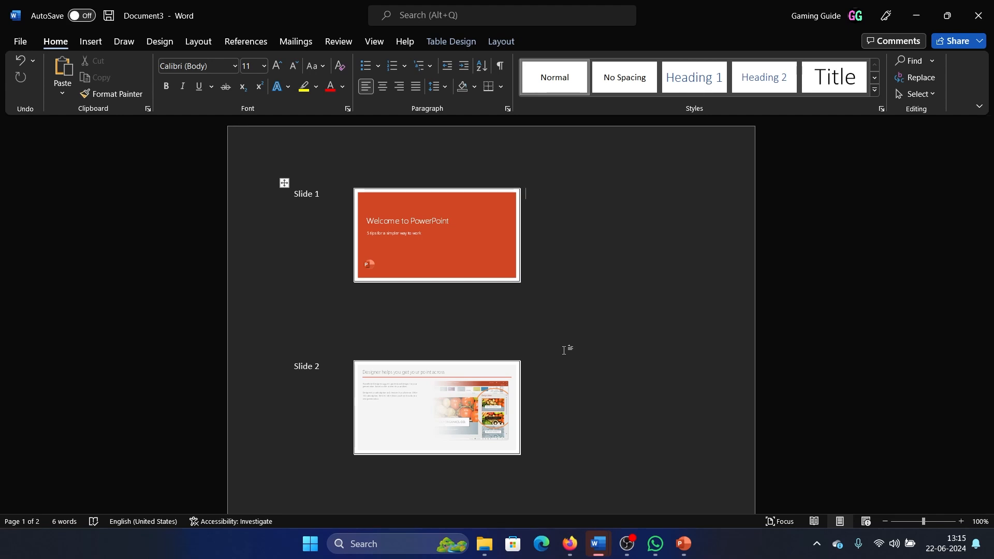
mouse_move(560, 354)
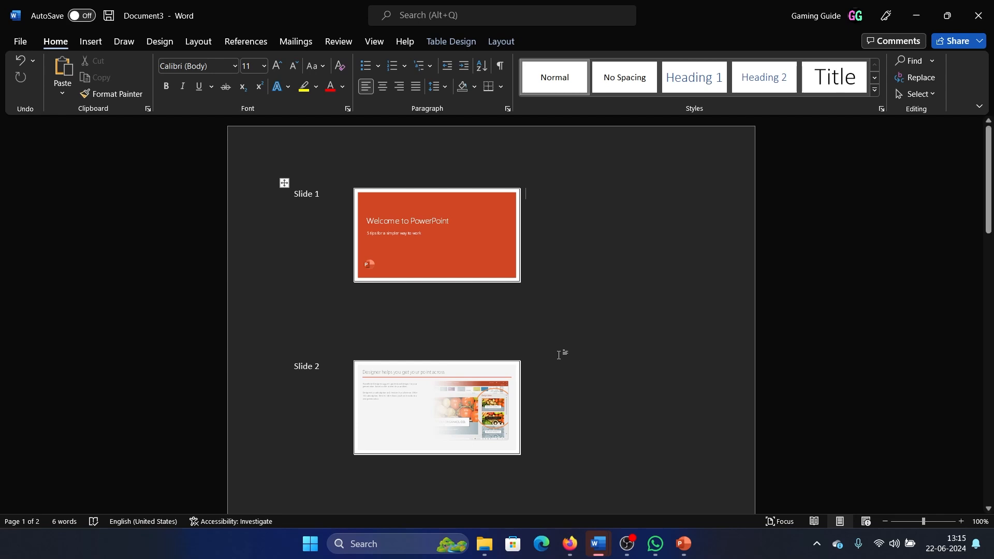